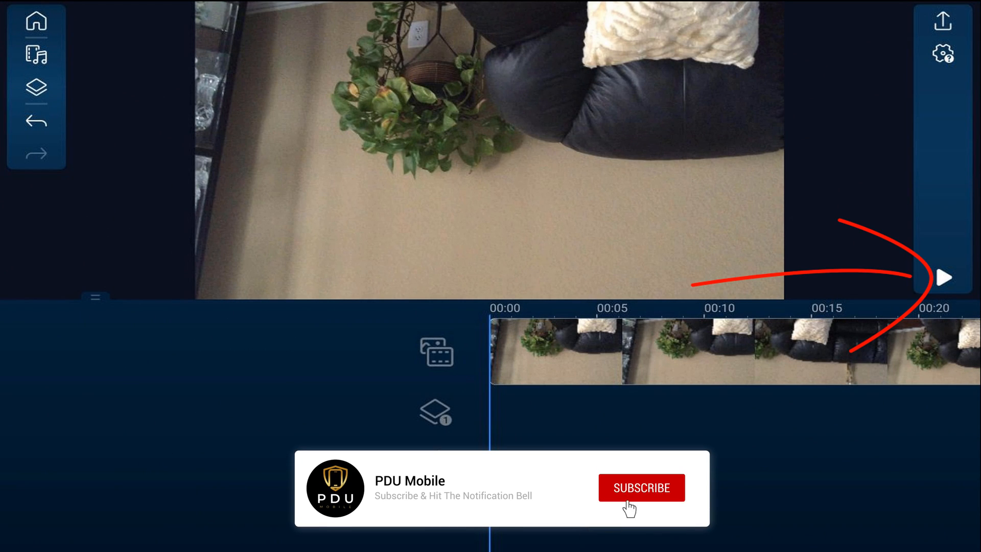
- Play the upside-down couch clip, then rotate it a quarter turn so it previews sideways
{"action": "left_click", "coordinate": [943, 278]}
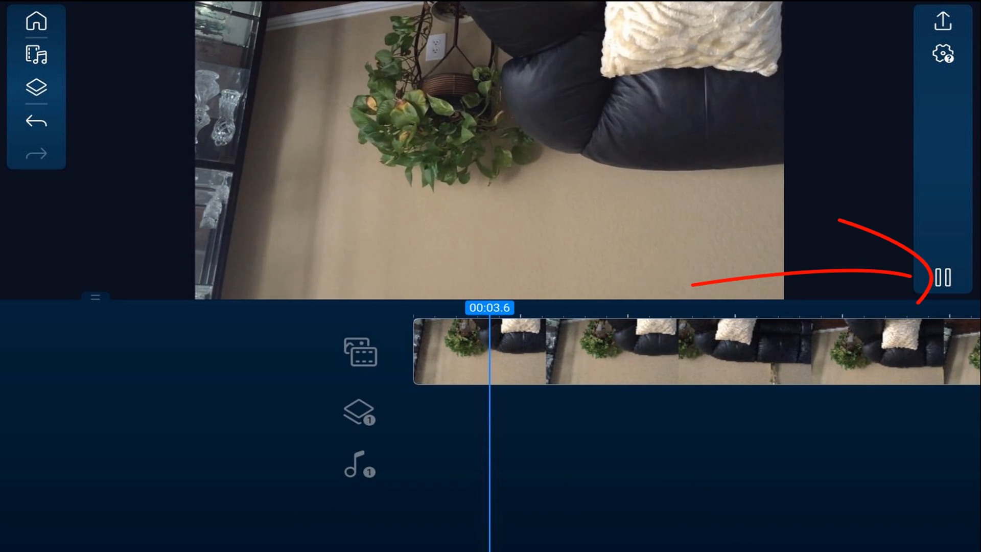
{"action": "left_click", "coordinate": [943, 278]}
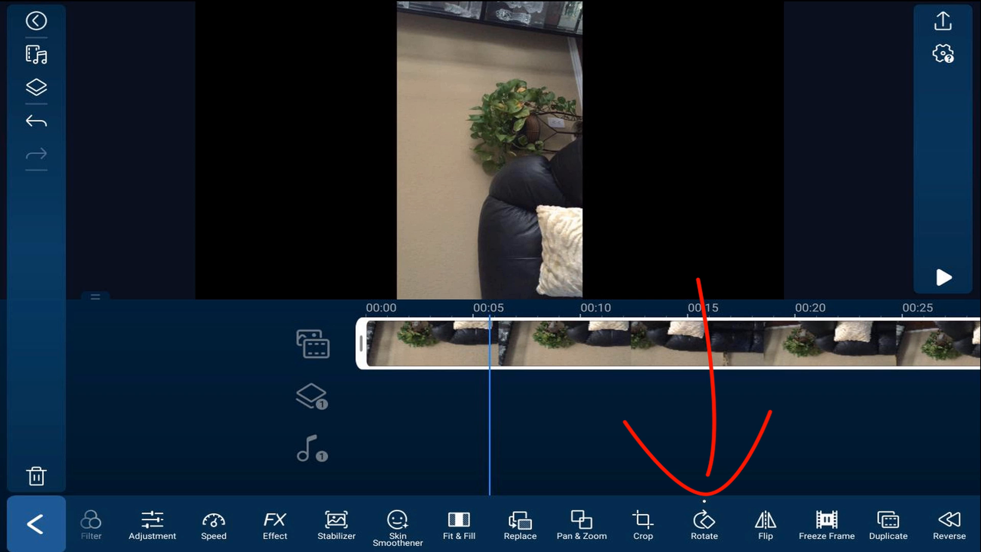
{"action": "left_click", "coordinate": [944, 277]}
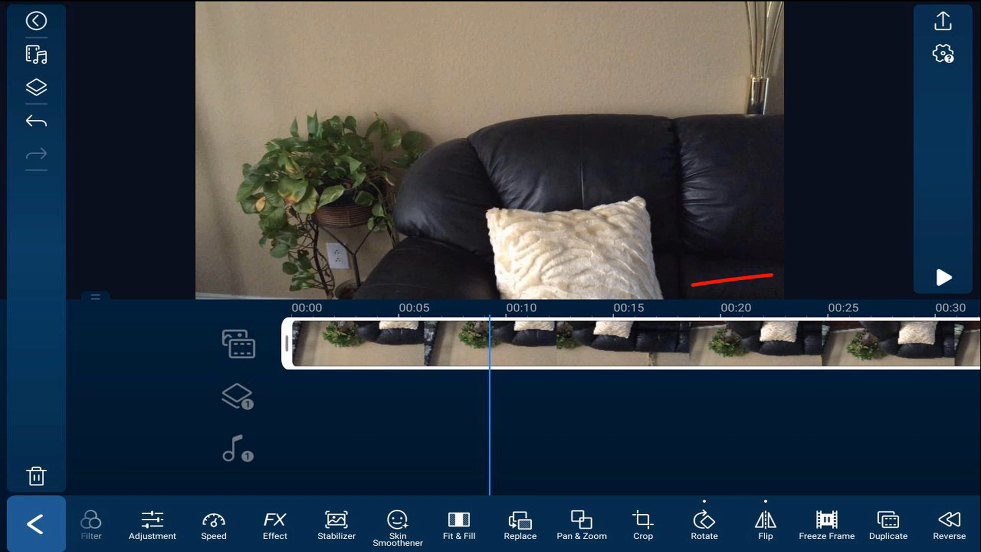
- Play back the upright, mirrored couch clip in the preview
{"action": "left_click", "coordinate": [942, 277]}
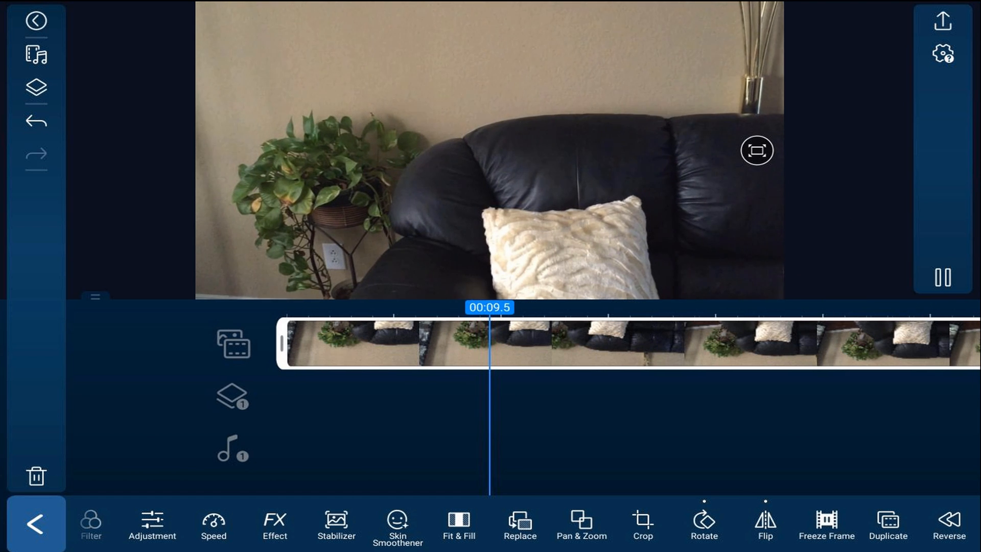